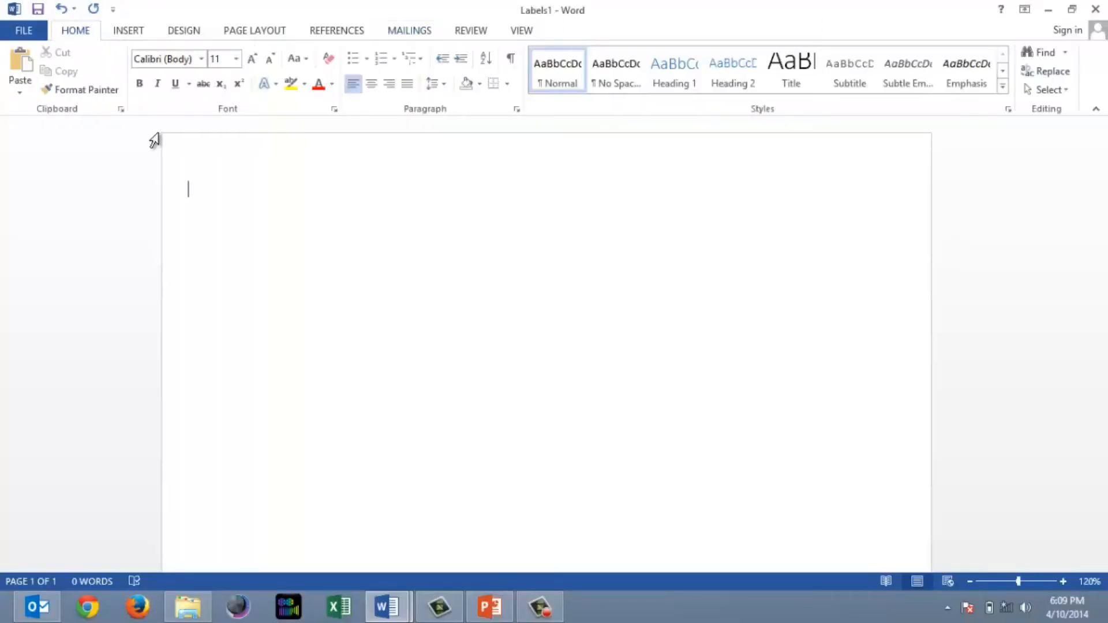
Start a label sheet from Mailings with 'Redfern' as the address text
click(409, 30)
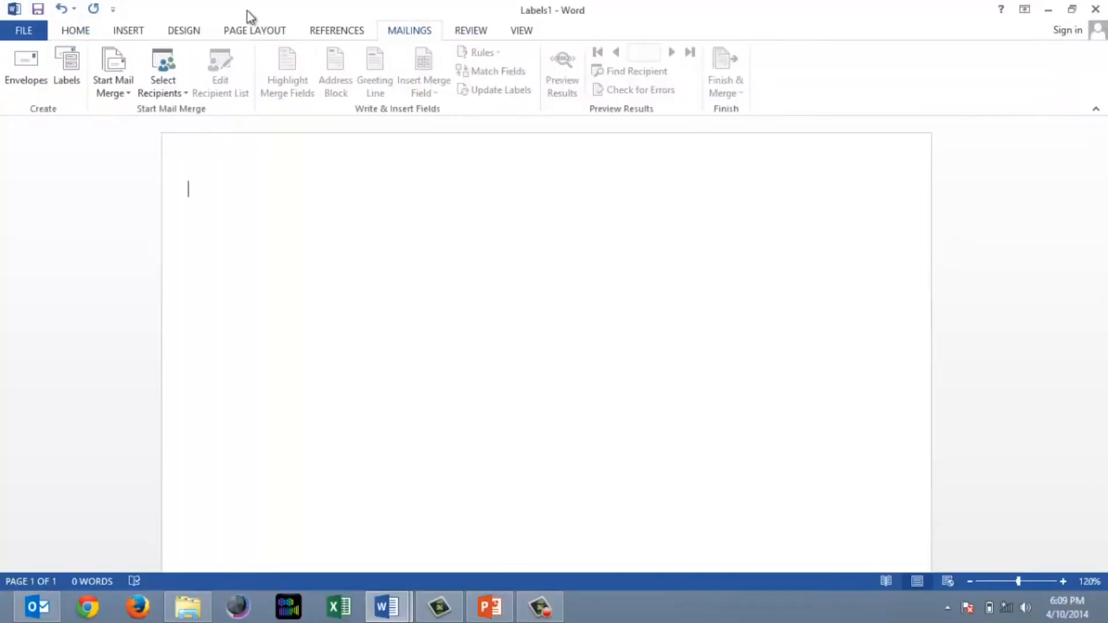
click(67, 67)
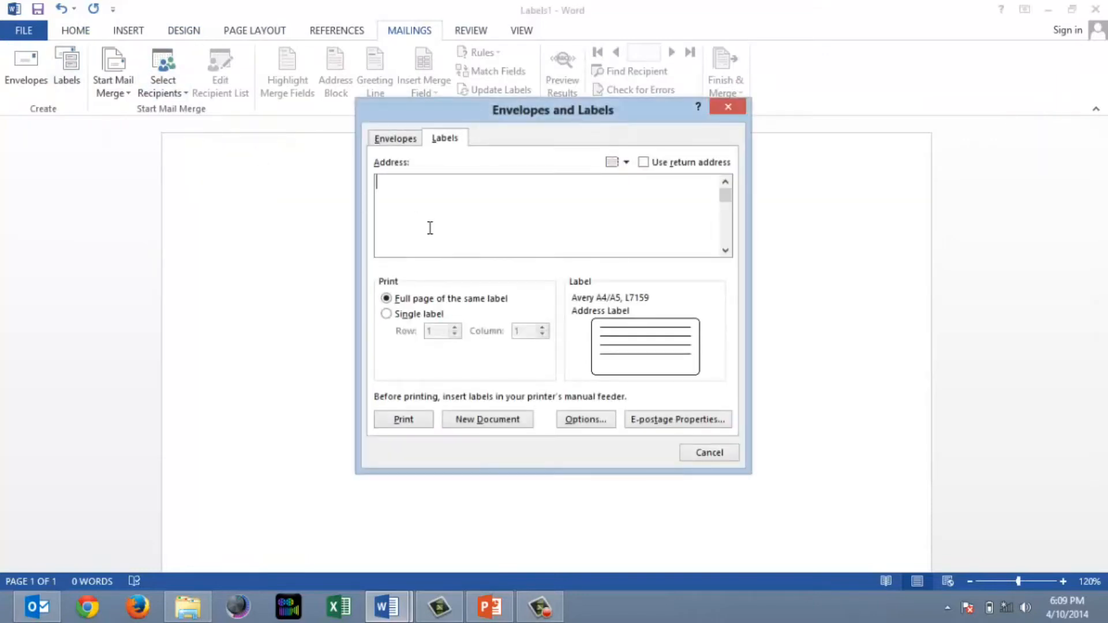
text(R)
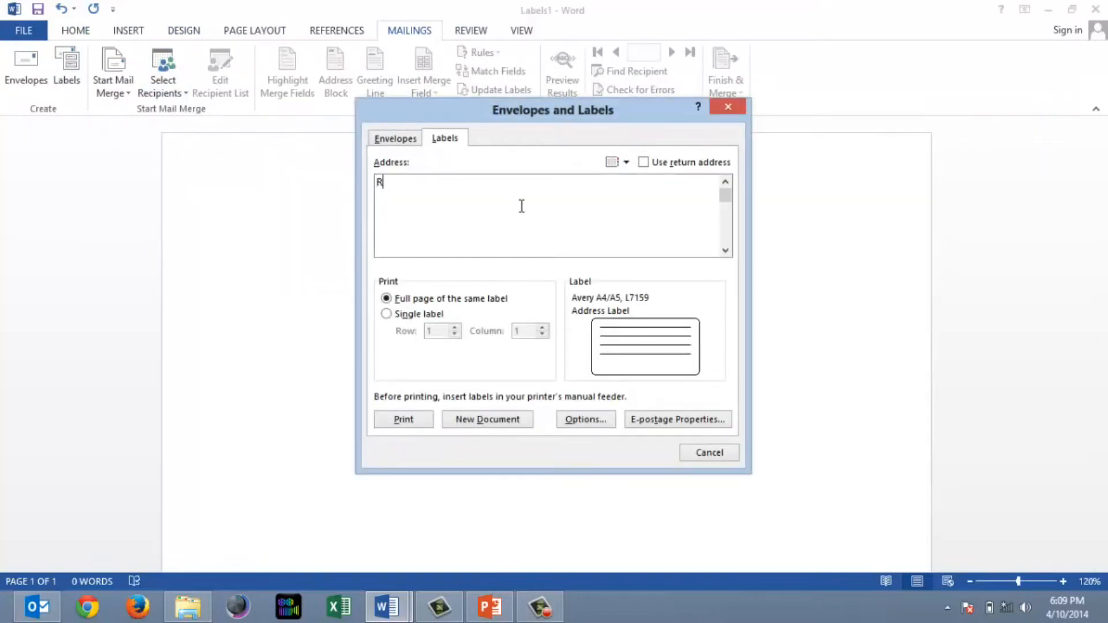
text(edfern)
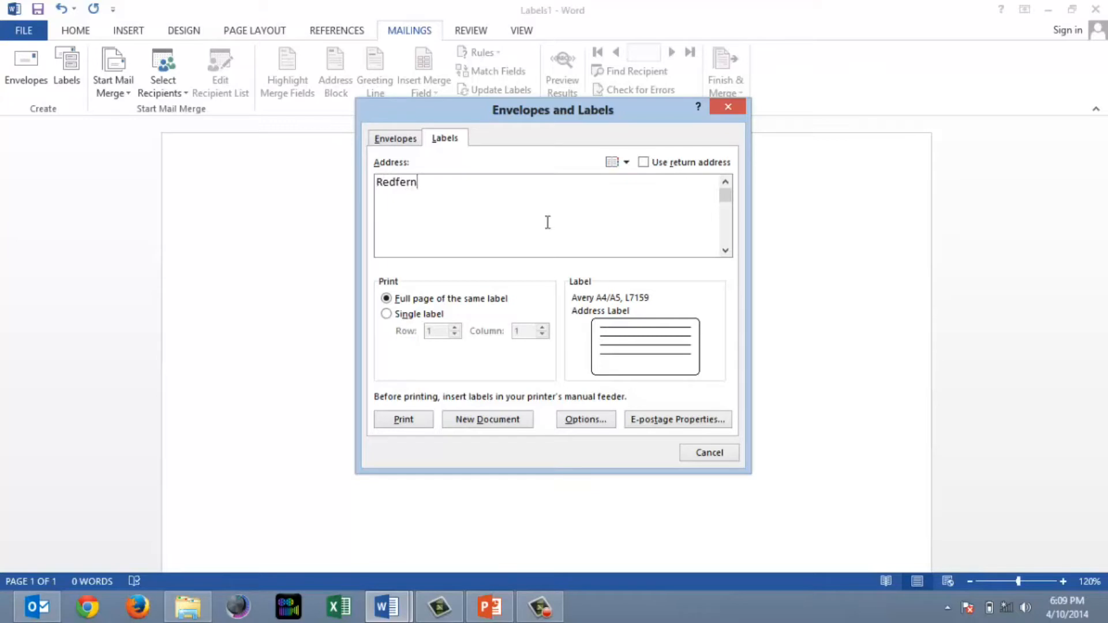
mouse_move(663, 354)
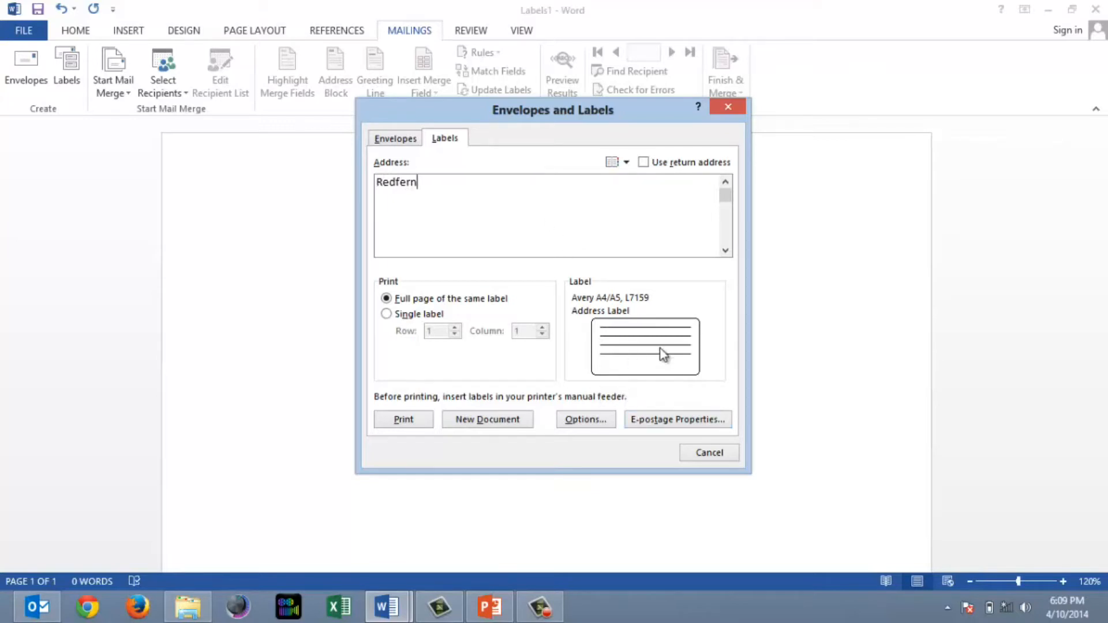
Confirm Avery A4/A5 L7159 labels, keep a full page of the same label, and create the new document
click(585, 419)
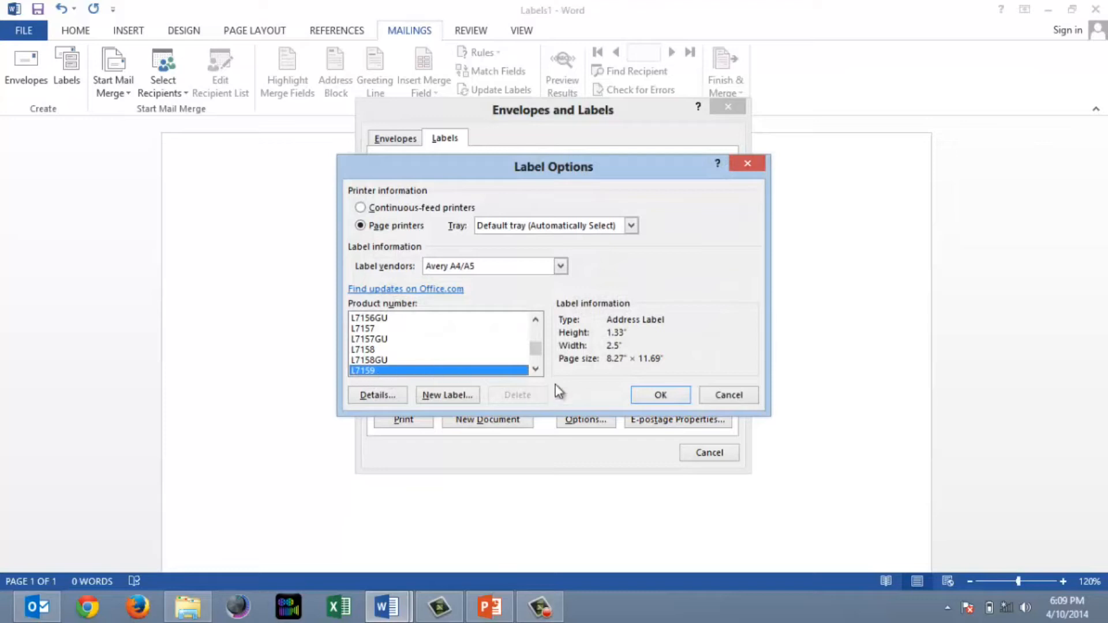
click(659, 395)
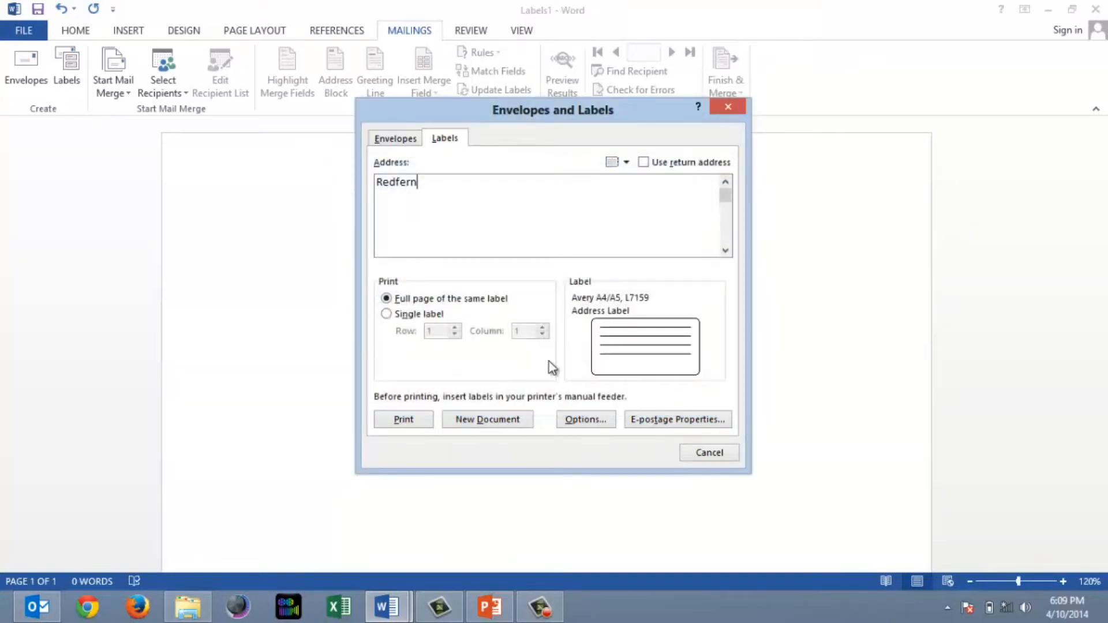
click(487, 419)
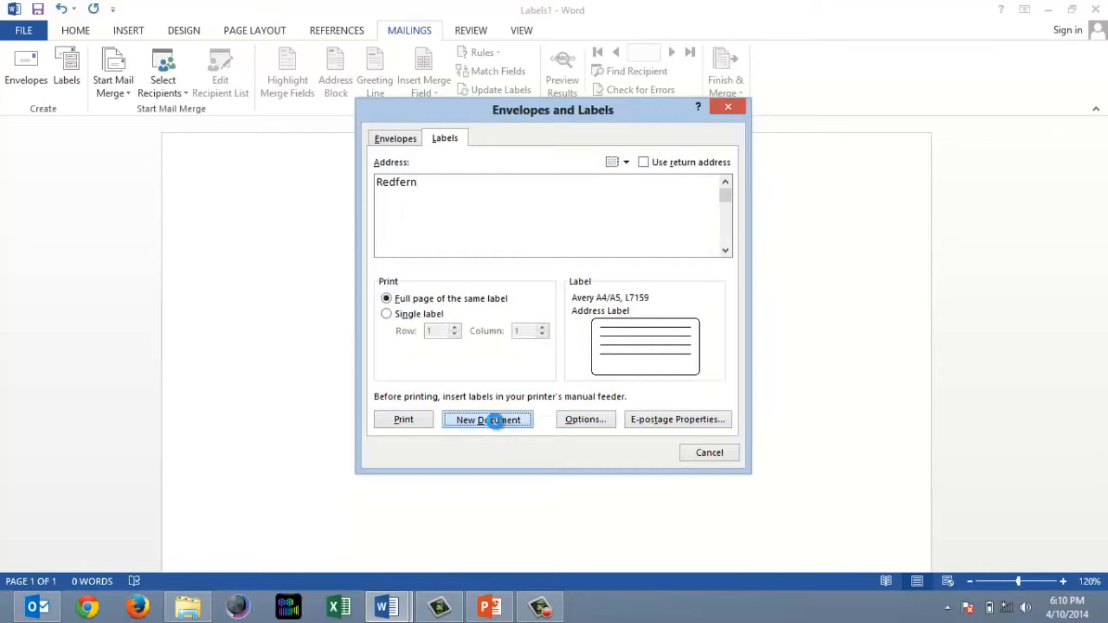
Centre the Redfern text horizontally and vertically within every label cell
click(487, 419)
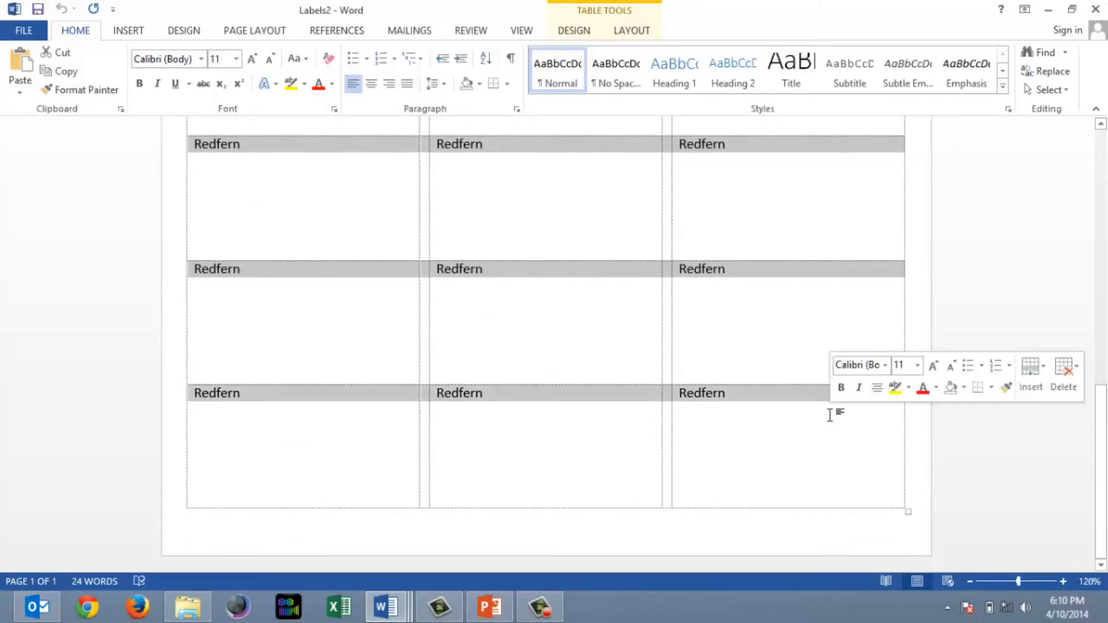
click(631, 30)
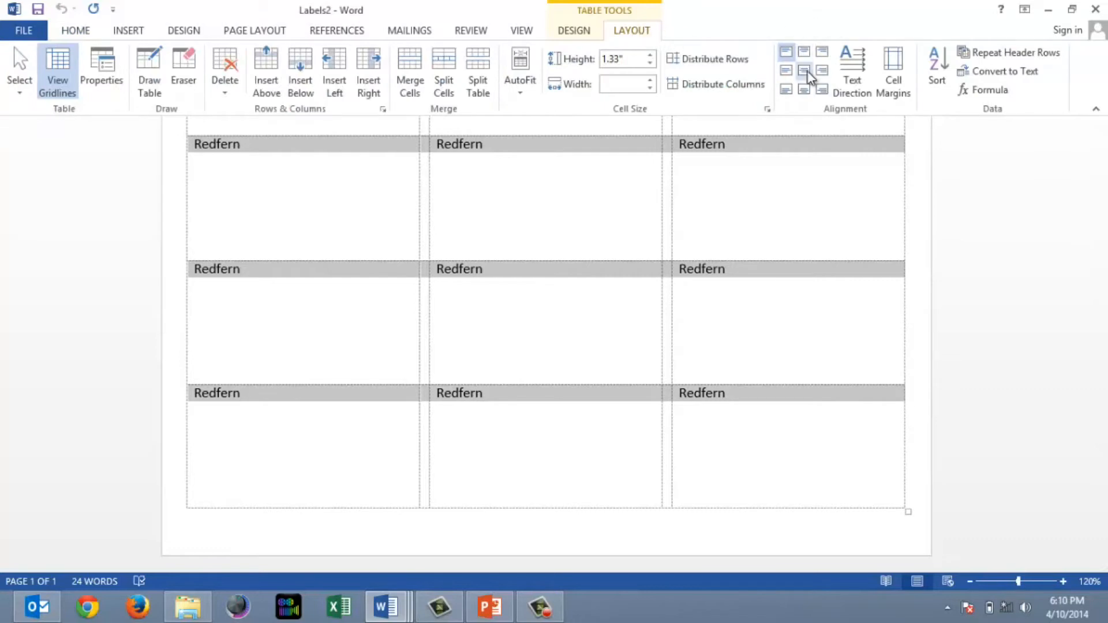
click(804, 69)
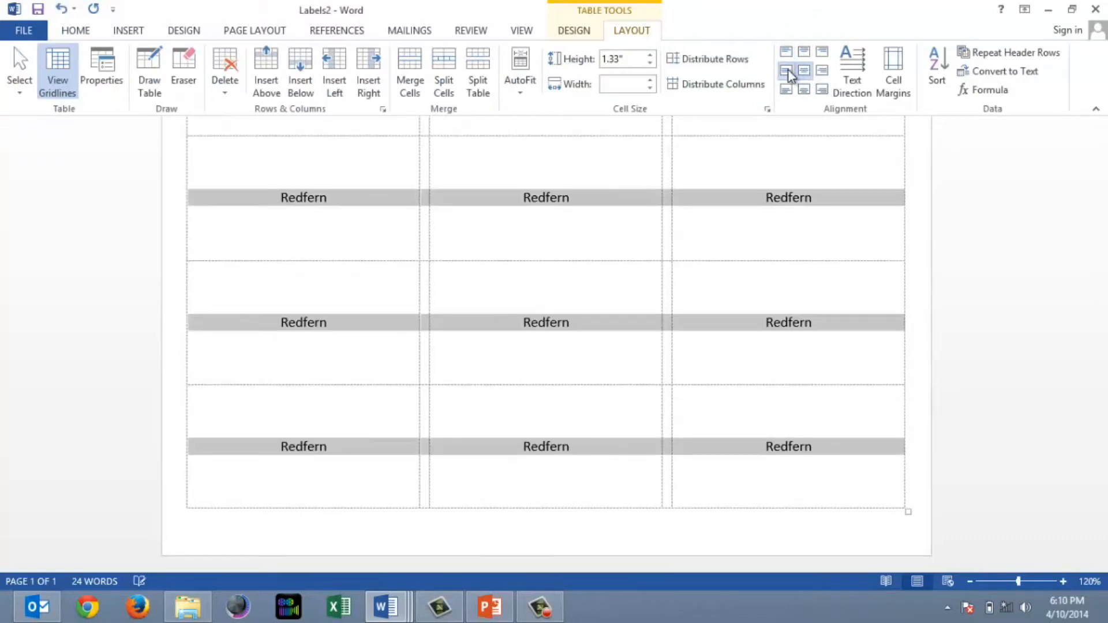
click(786, 70)
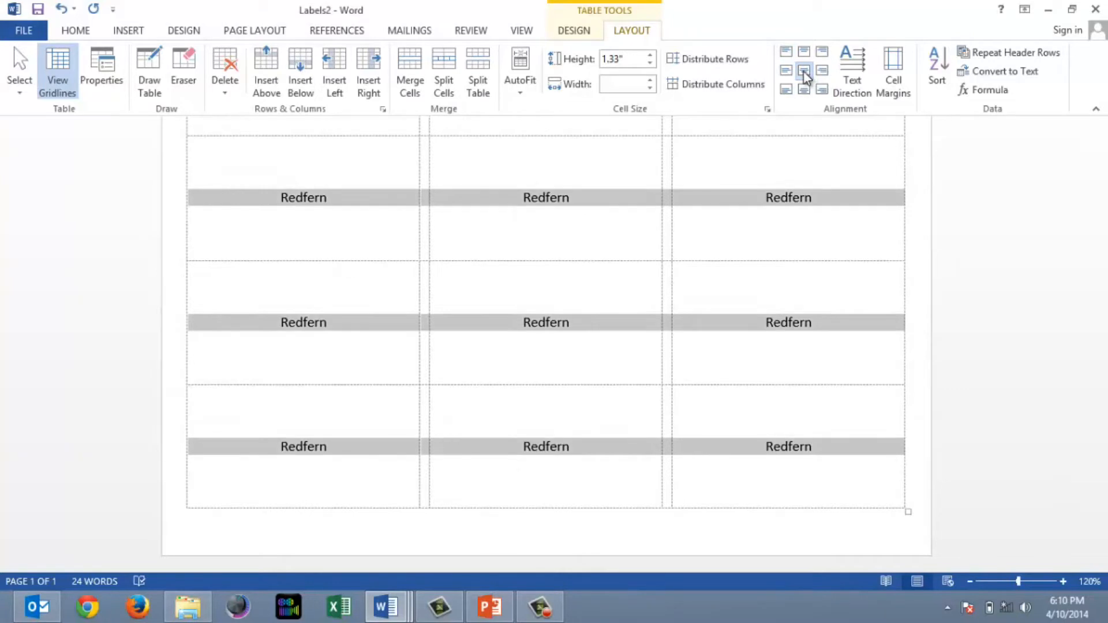
Enlarge the Redfern text to 26 point and set it in the Algerian font
click(75, 30)
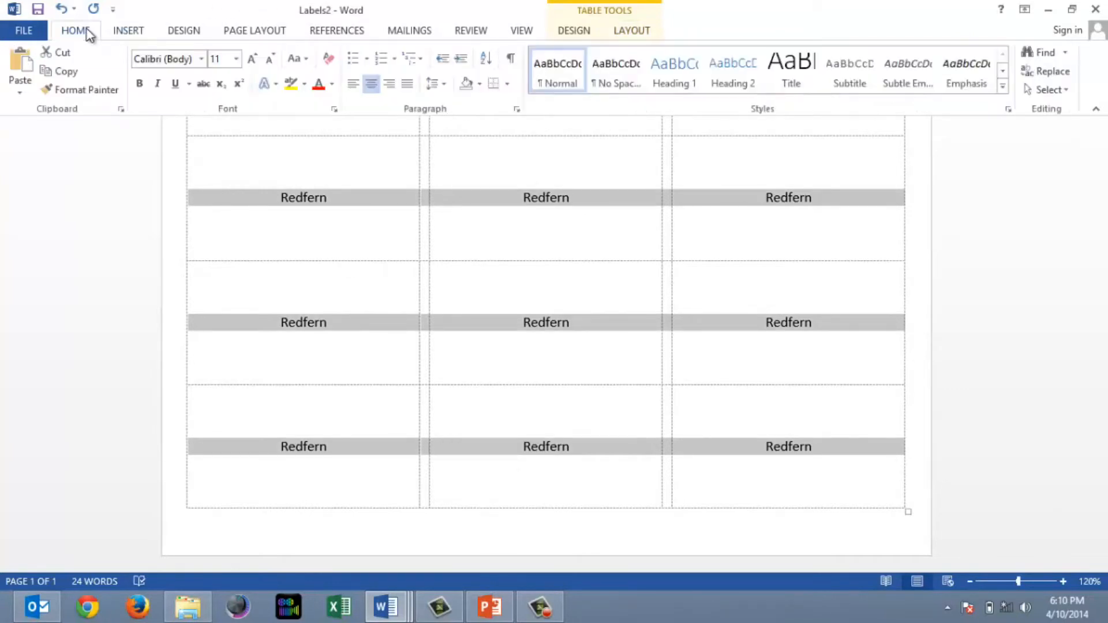
click(251, 59)
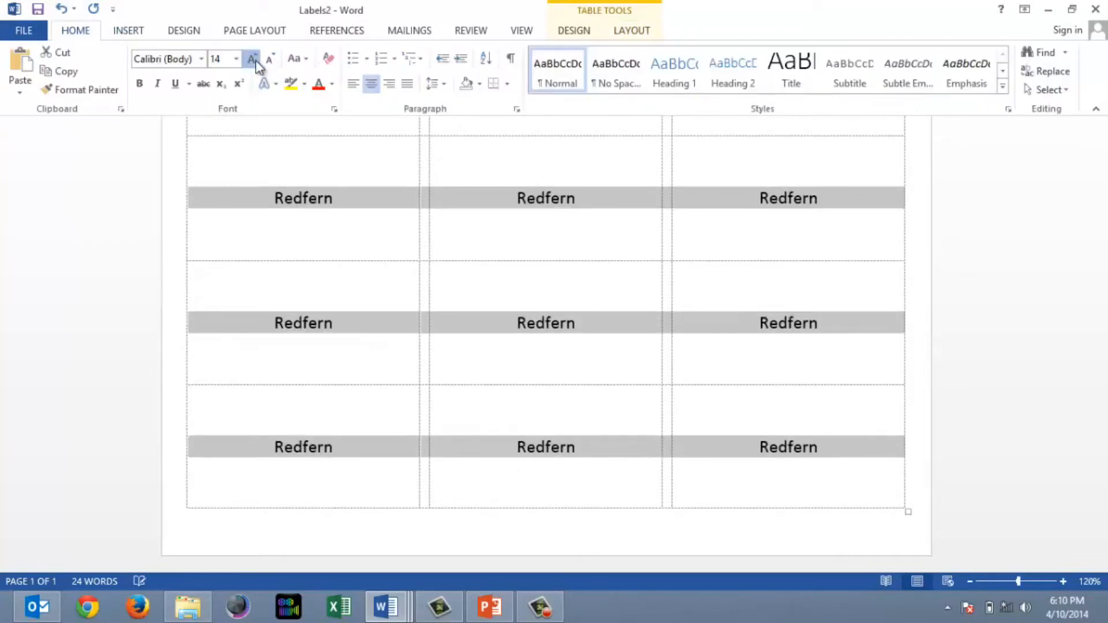
click(253, 59)
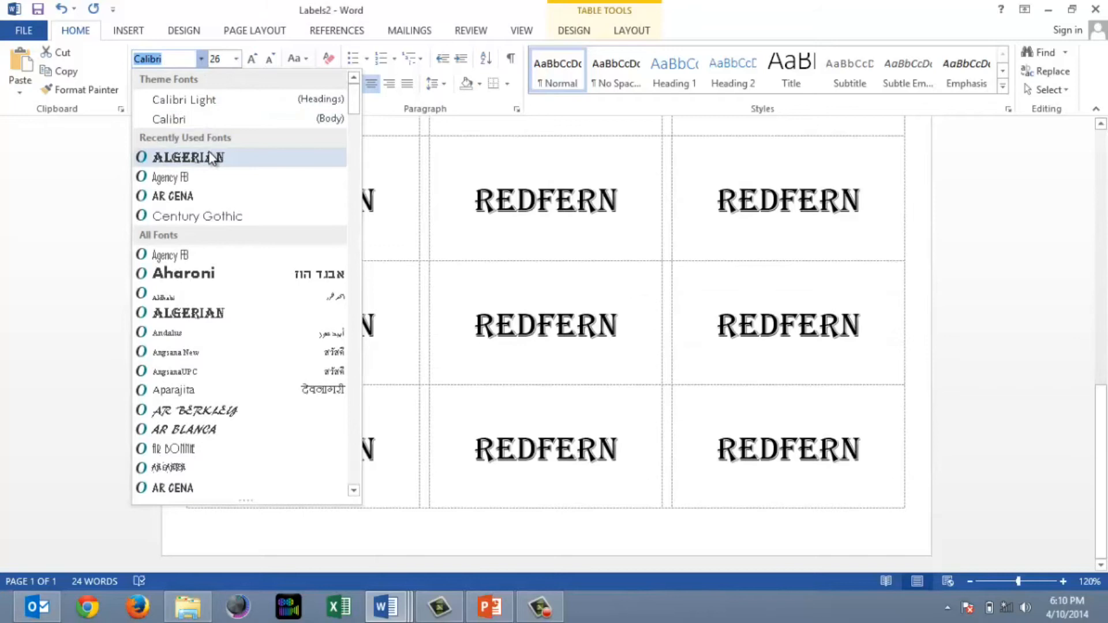
click(187, 157)
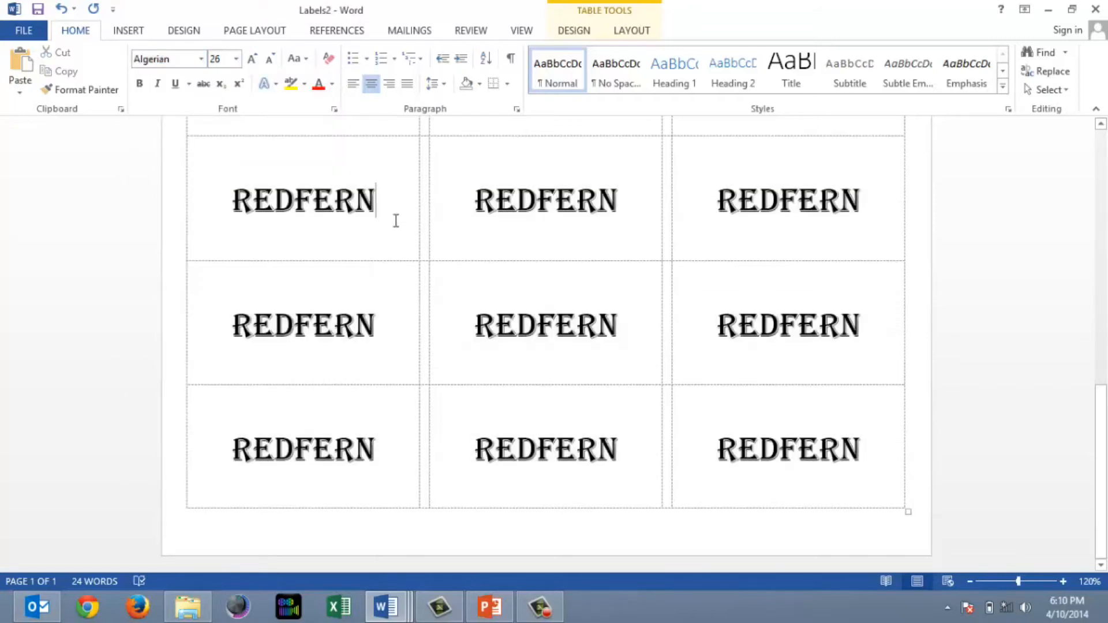
scroll(down, 3)
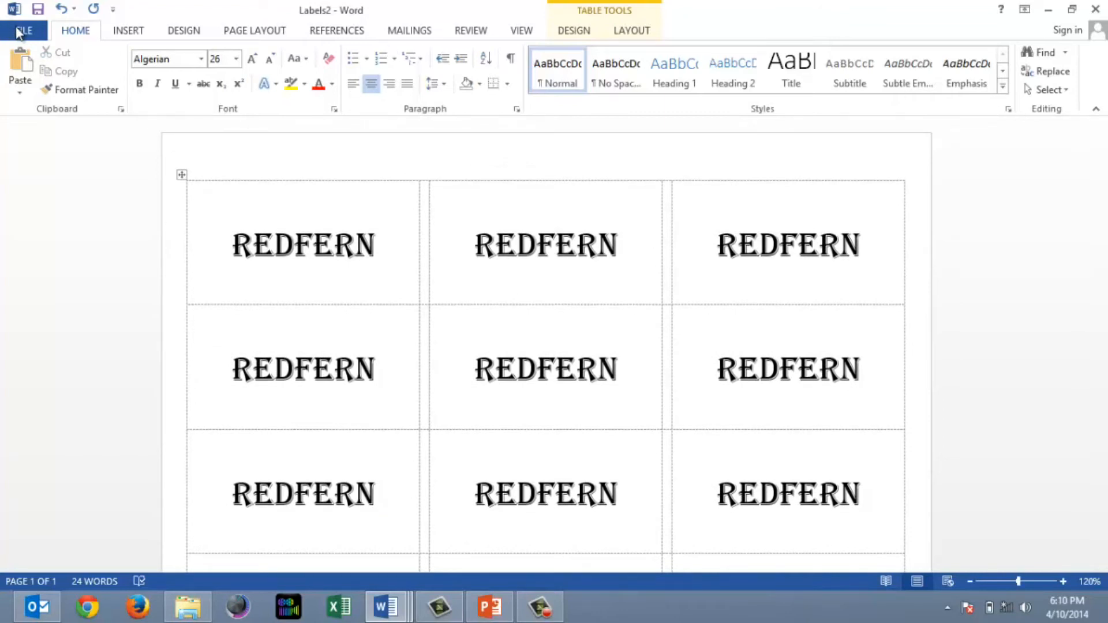
Leave the label sheet via File and show Outlook with the Redfern mail merge slide
click(23, 30)
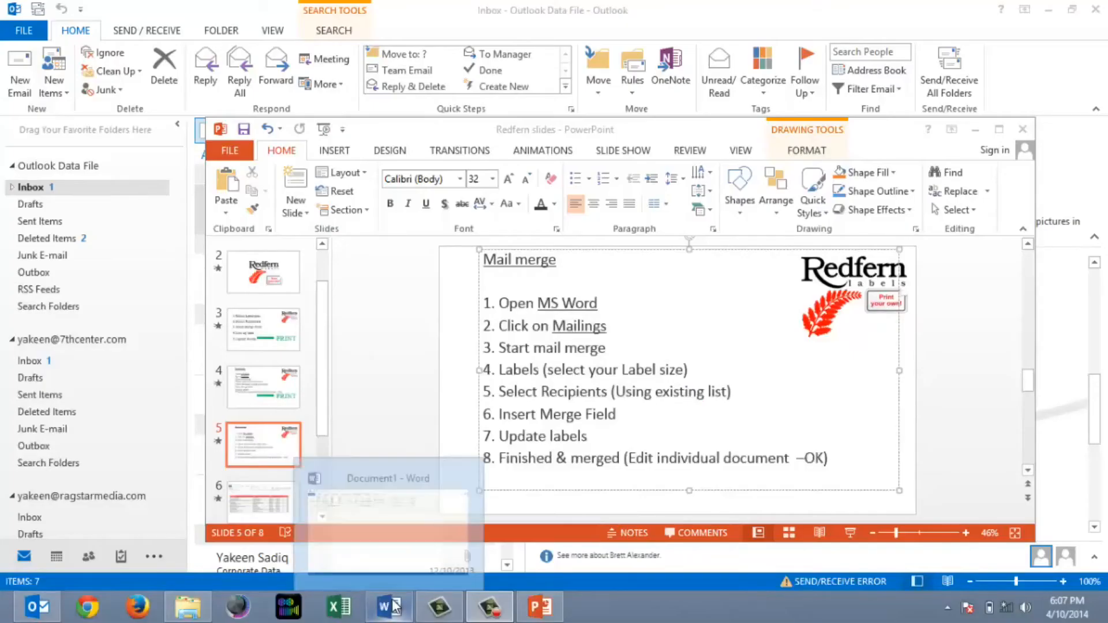
Start a Labels mail merge in the blank document using Avery A4/A5 L7159 labels
click(387, 606)
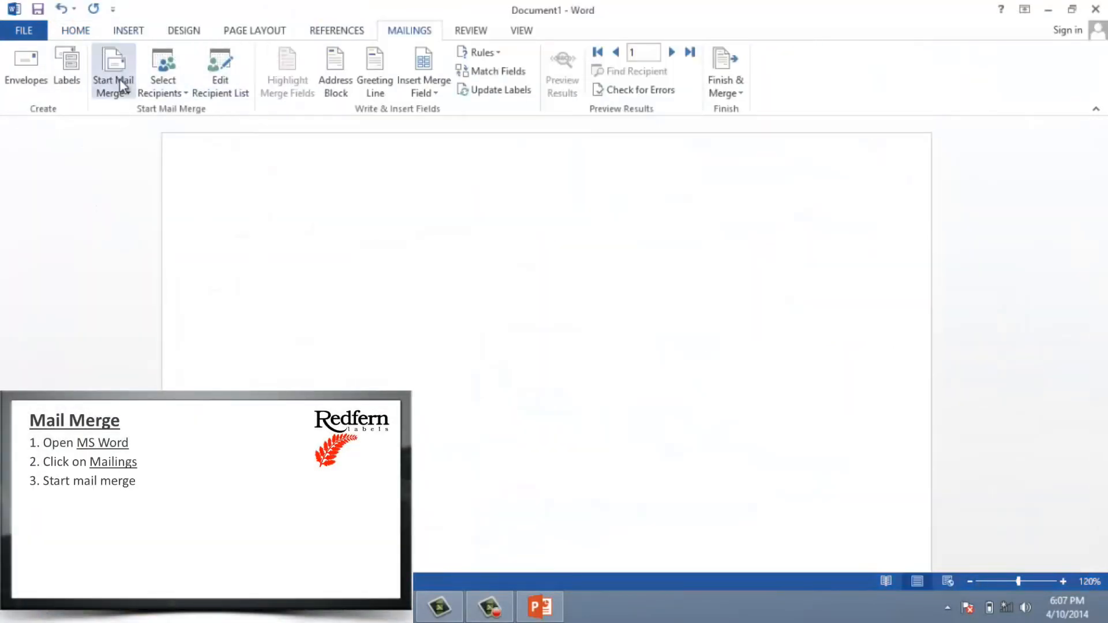
click(112, 71)
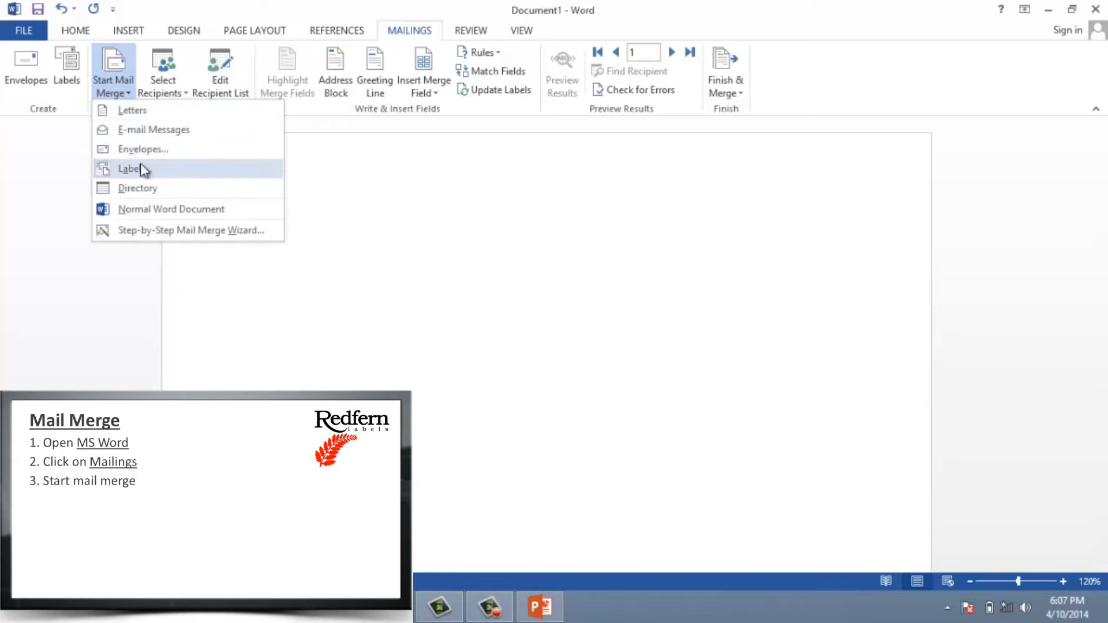
click(131, 169)
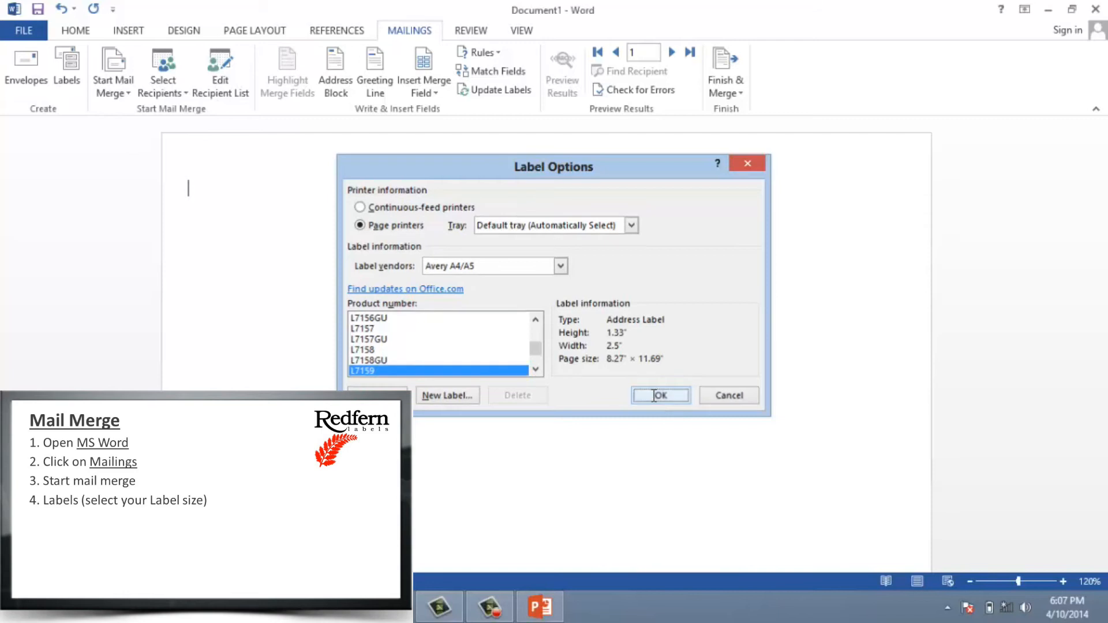
click(659, 395)
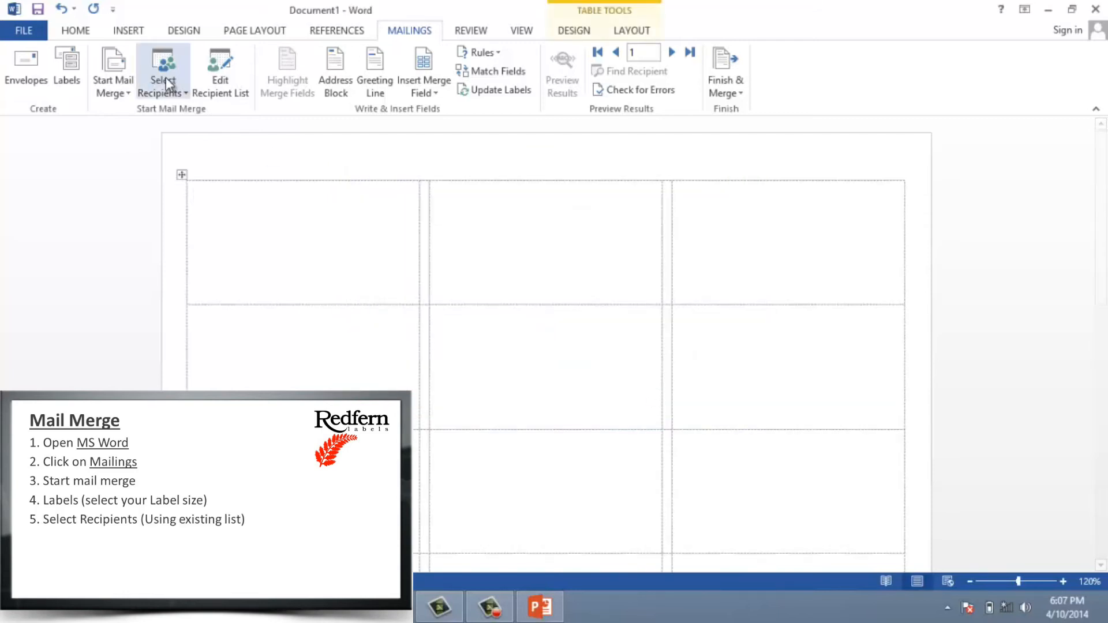
Connect the 'Labels Today' Excel worksheet from the Desktop as the recipient list, keeping column headers
click(163, 71)
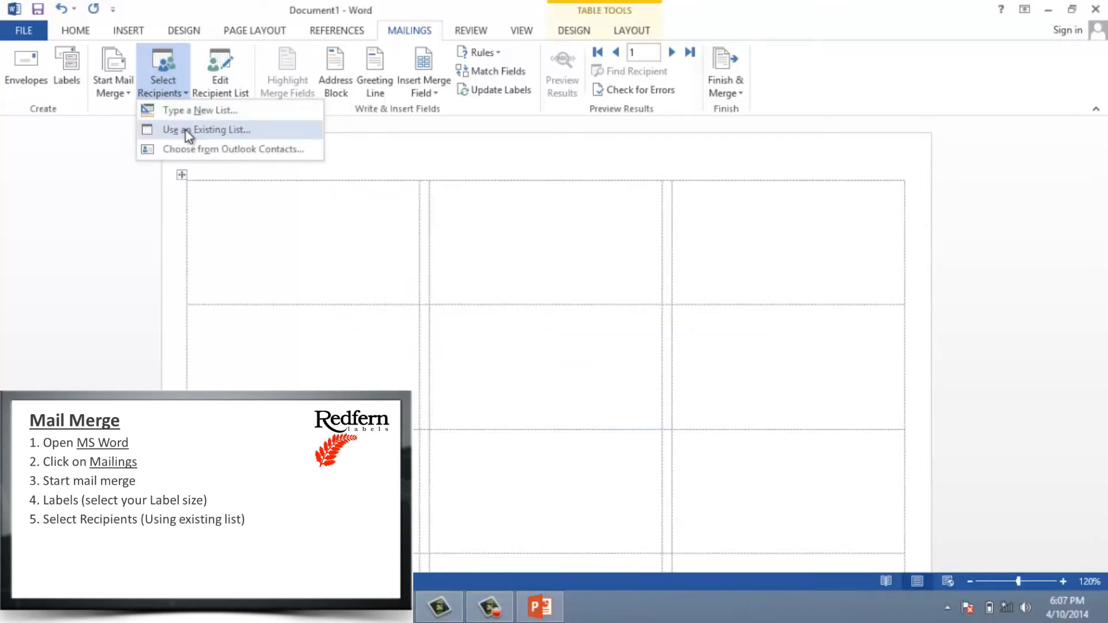
click(207, 129)
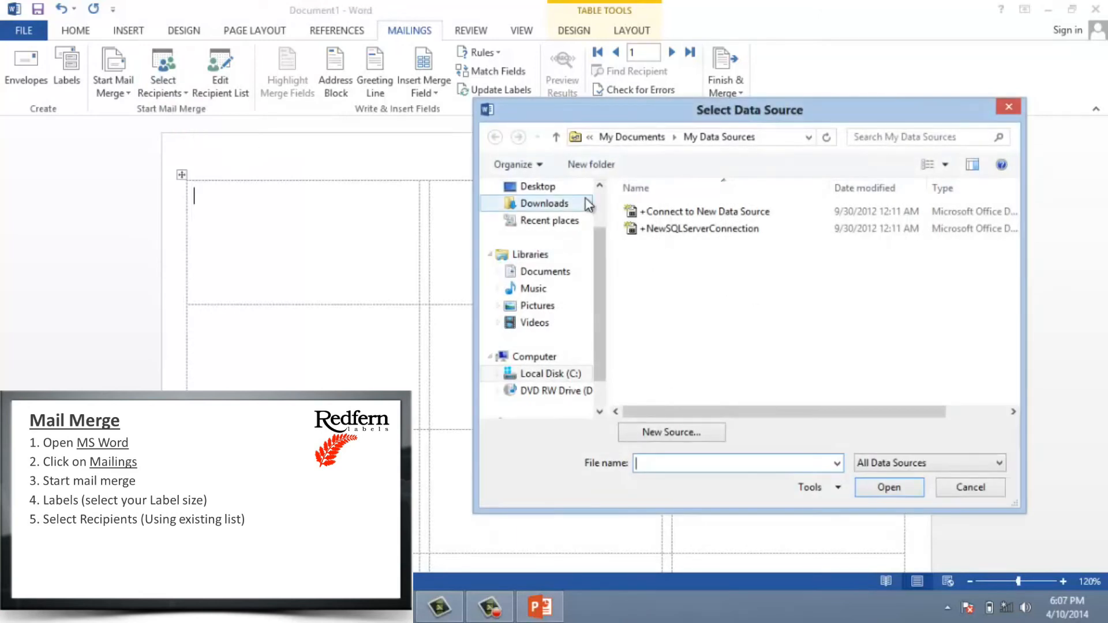
click(540, 186)
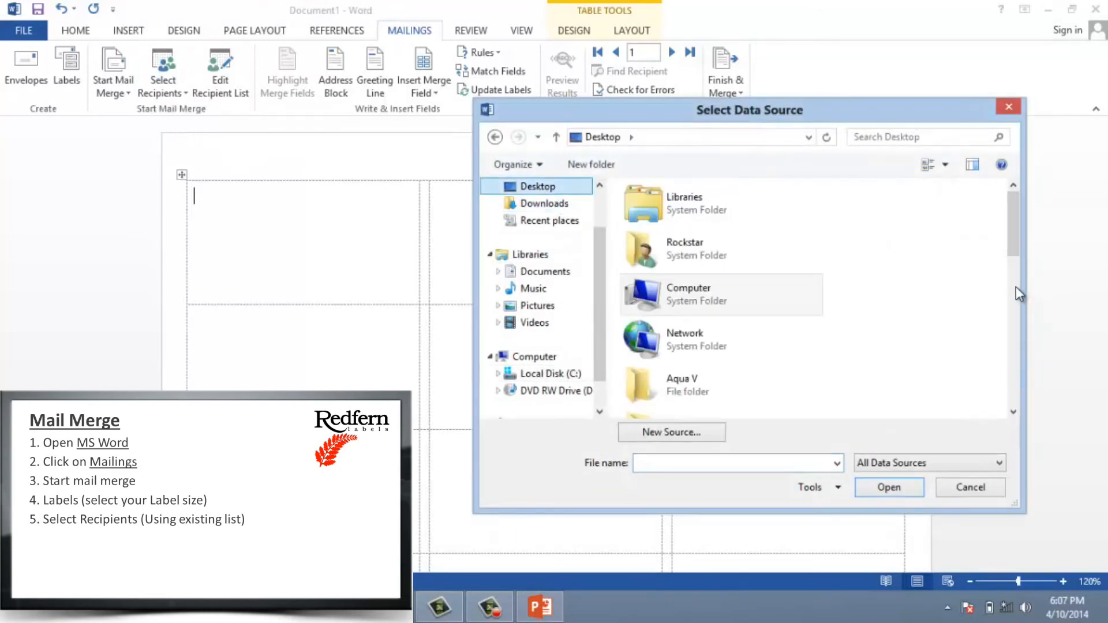
scroll(down, 3)
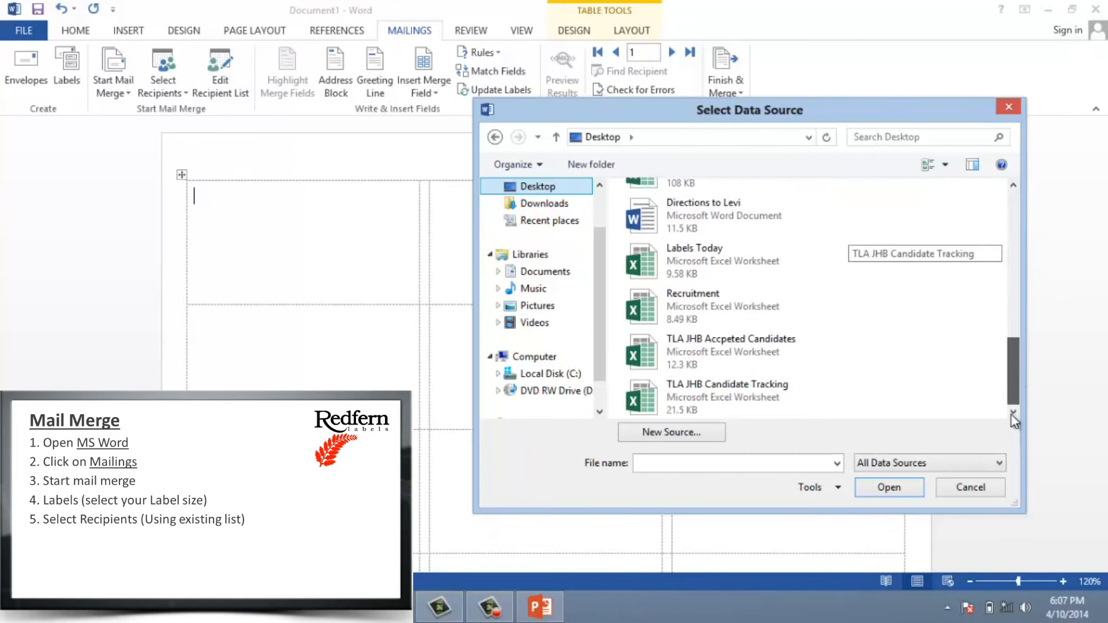
click(694, 260)
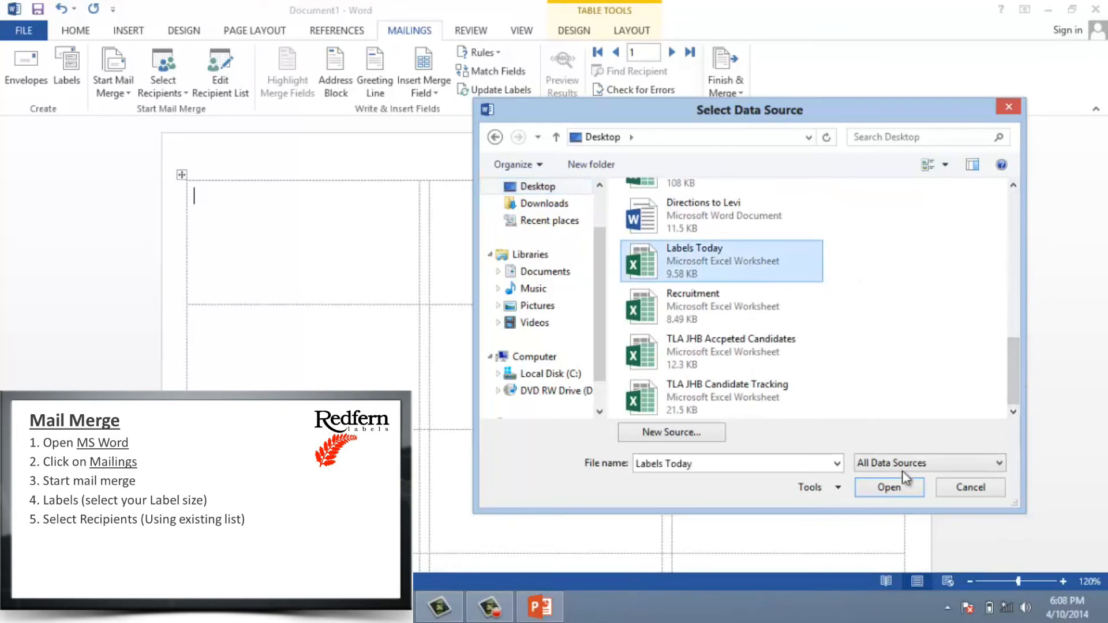
click(889, 487)
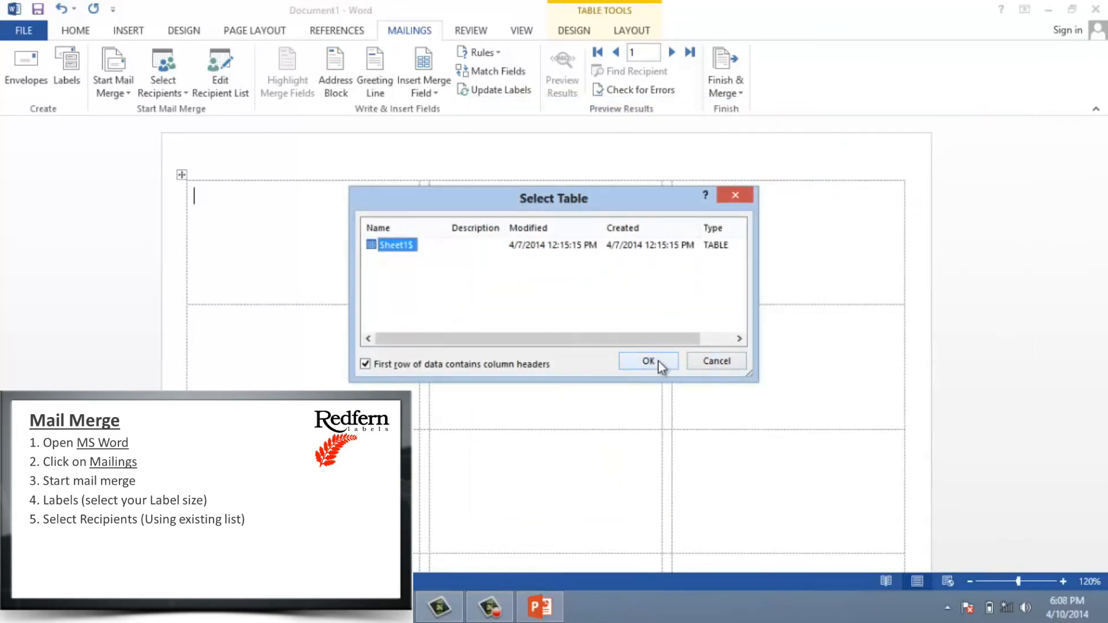
click(646, 362)
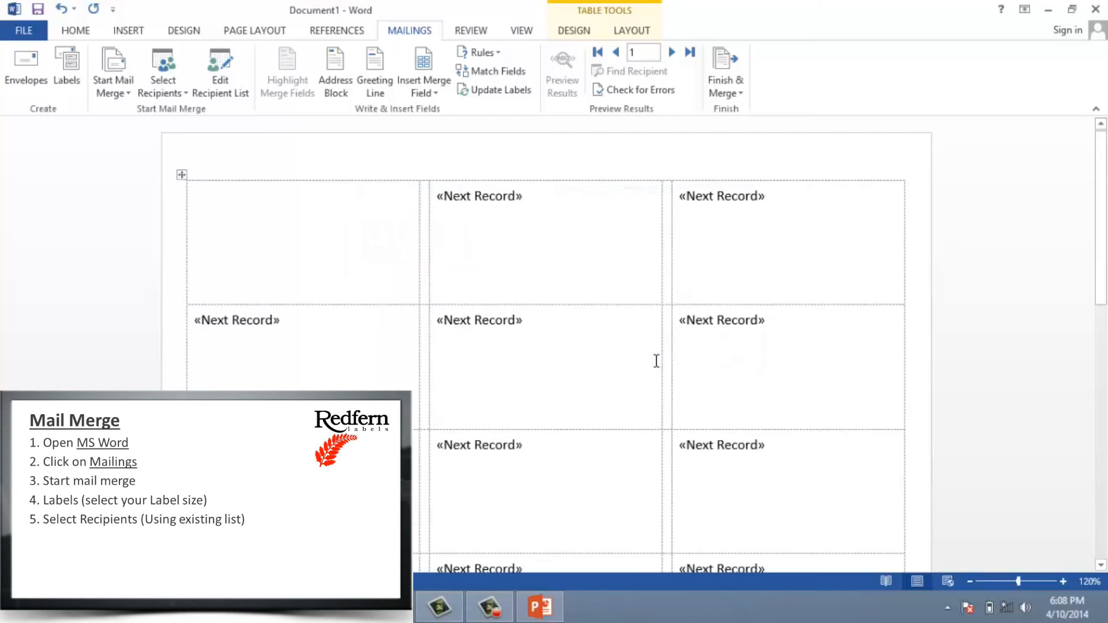
click(195, 196)
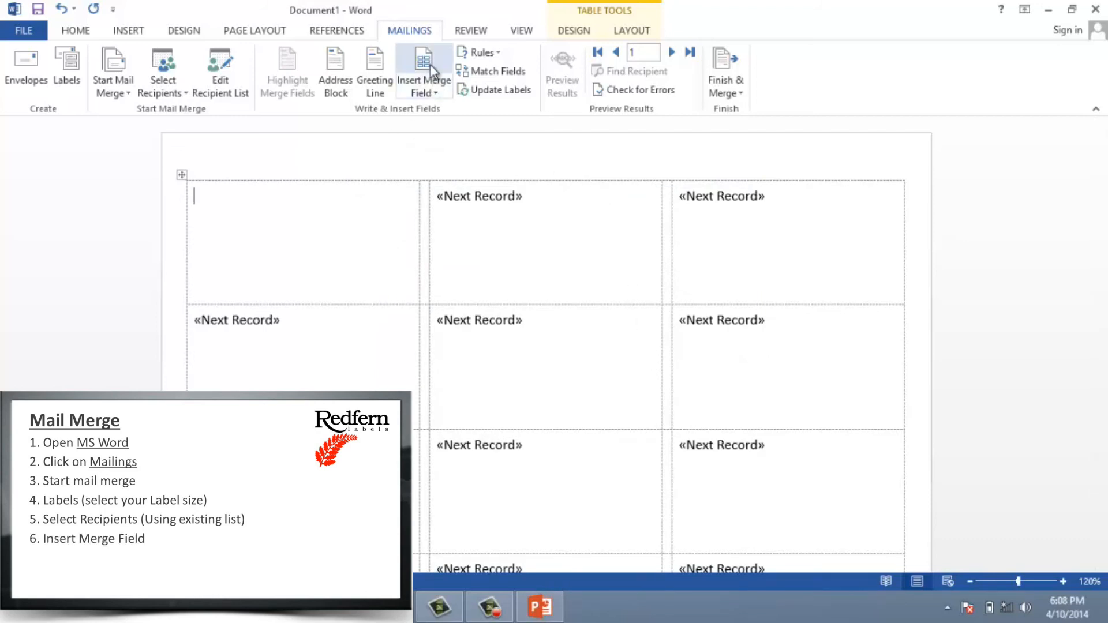
Insert COMPANY NAME, STREET, SUBURB, CITY and POSTAL CODE merge fields into the first label
click(420, 64)
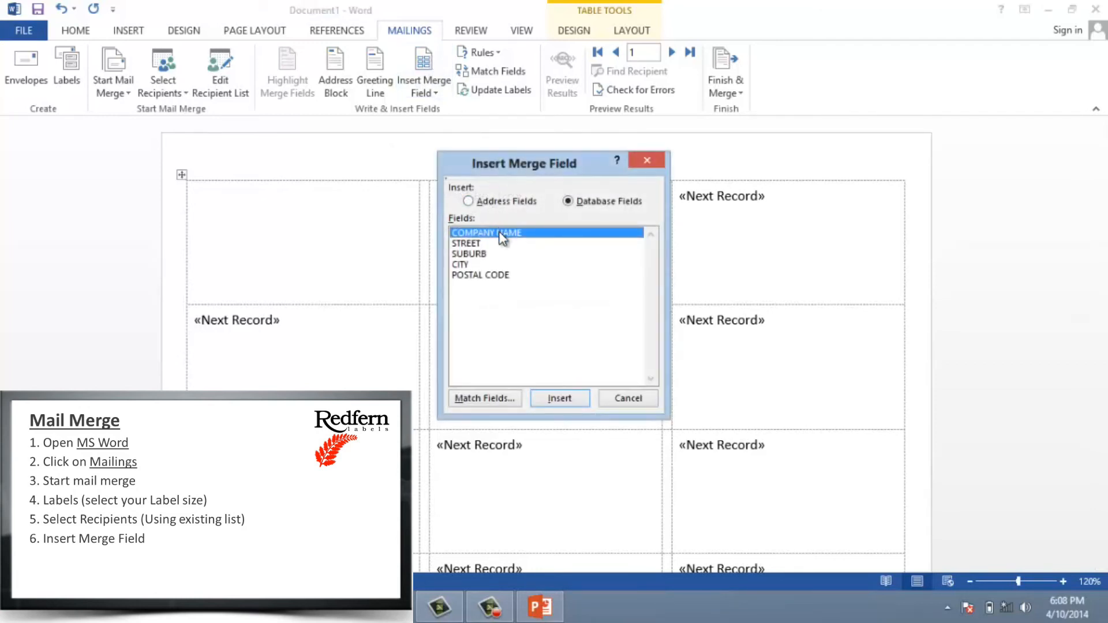
click(558, 398)
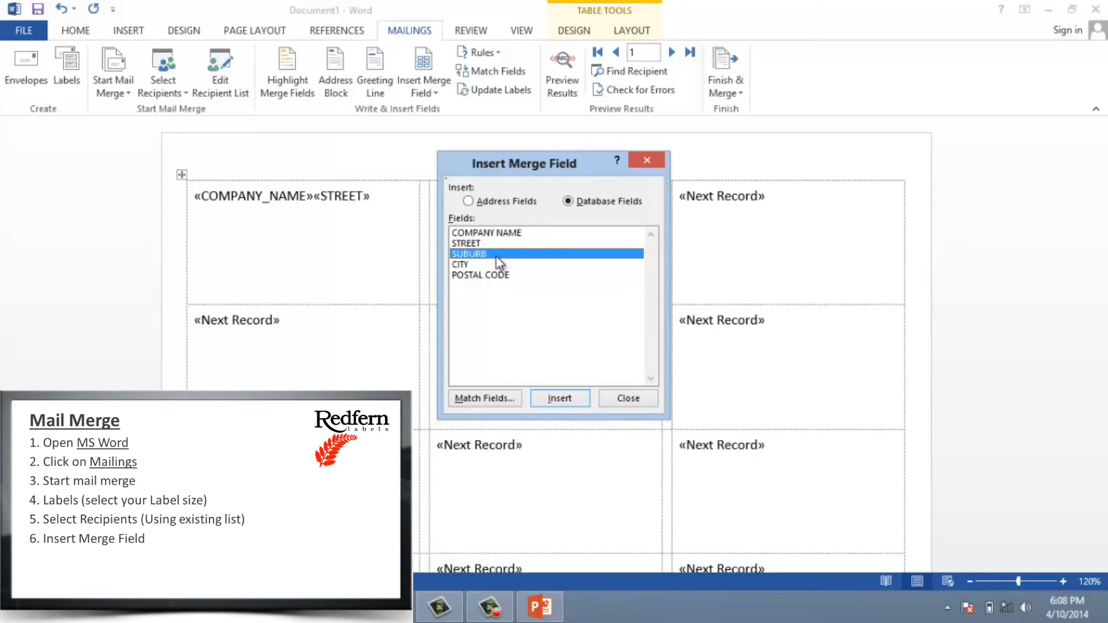
click(559, 398)
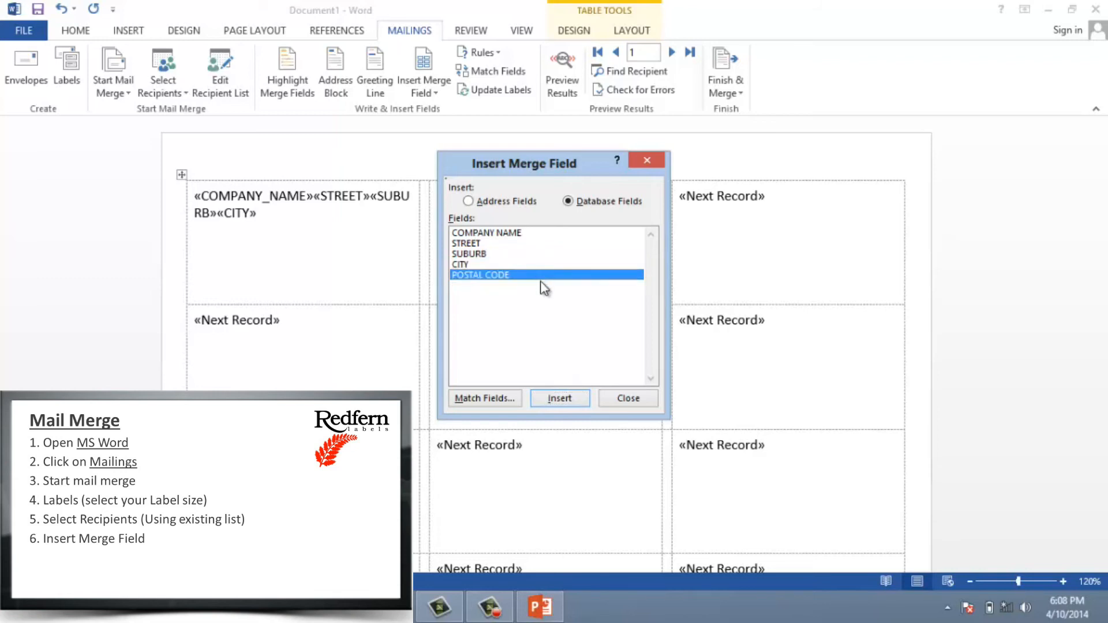
click(559, 398)
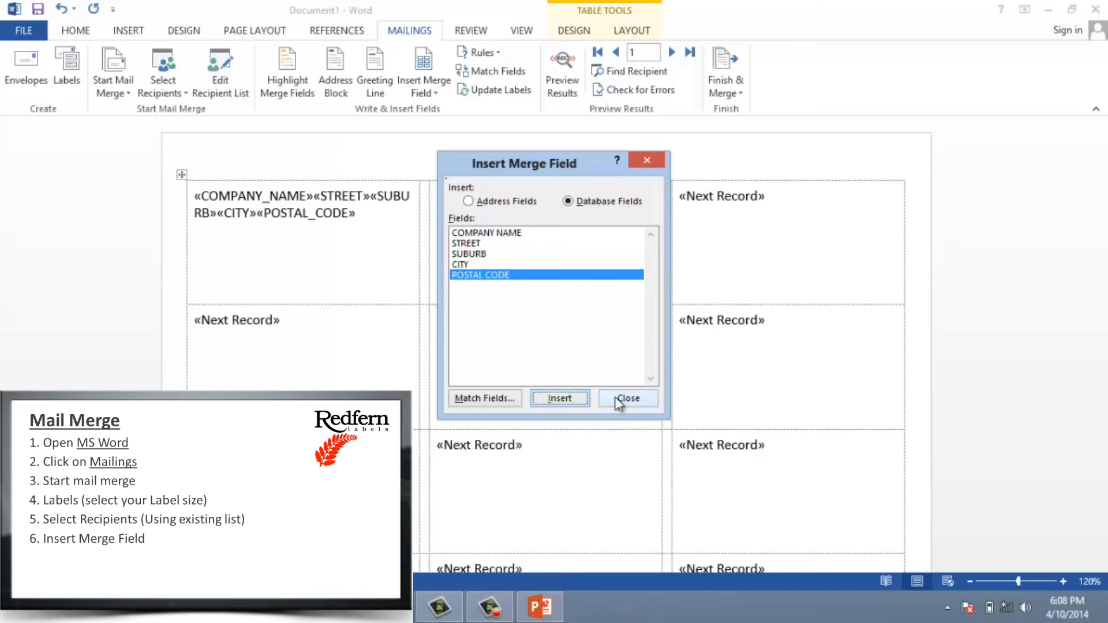
click(627, 398)
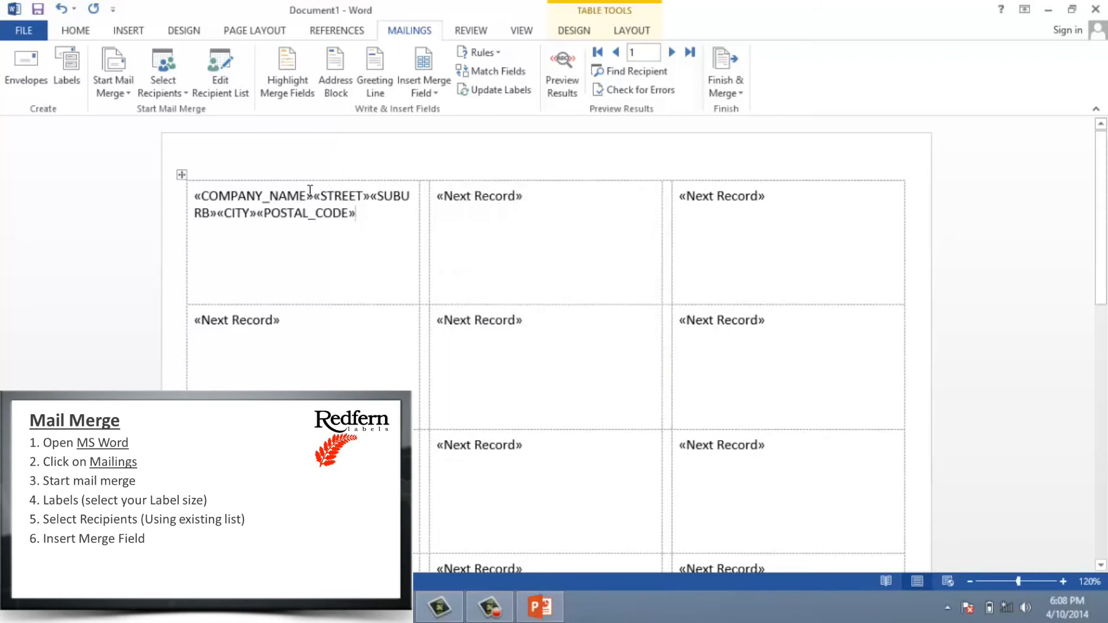
Break the address fields onto separate lines within the first label
double_click(338, 196)
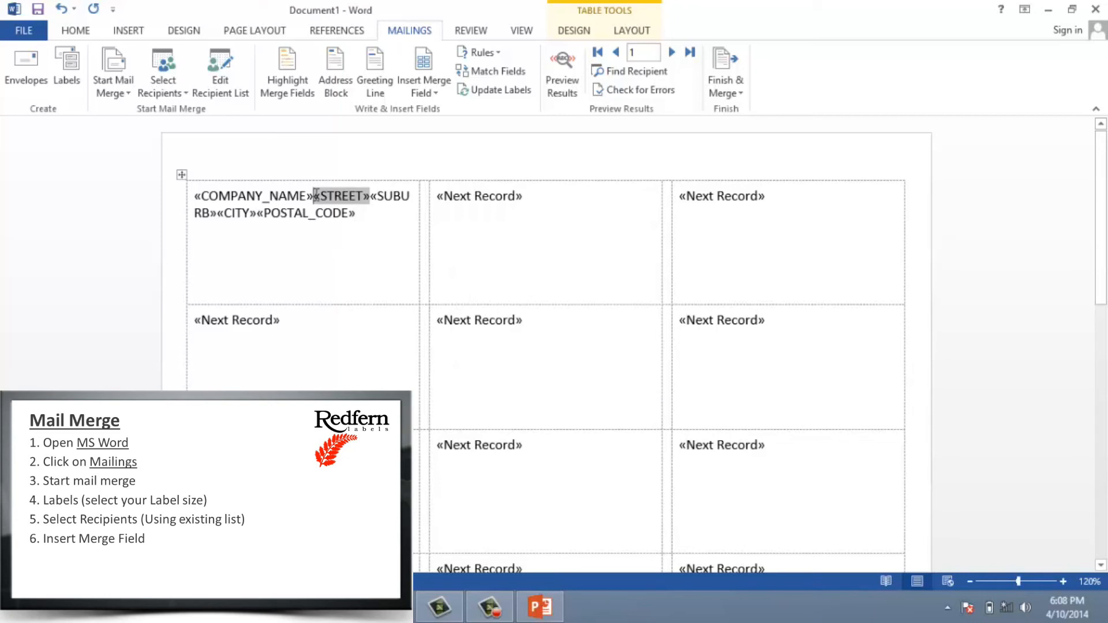
key(enter)
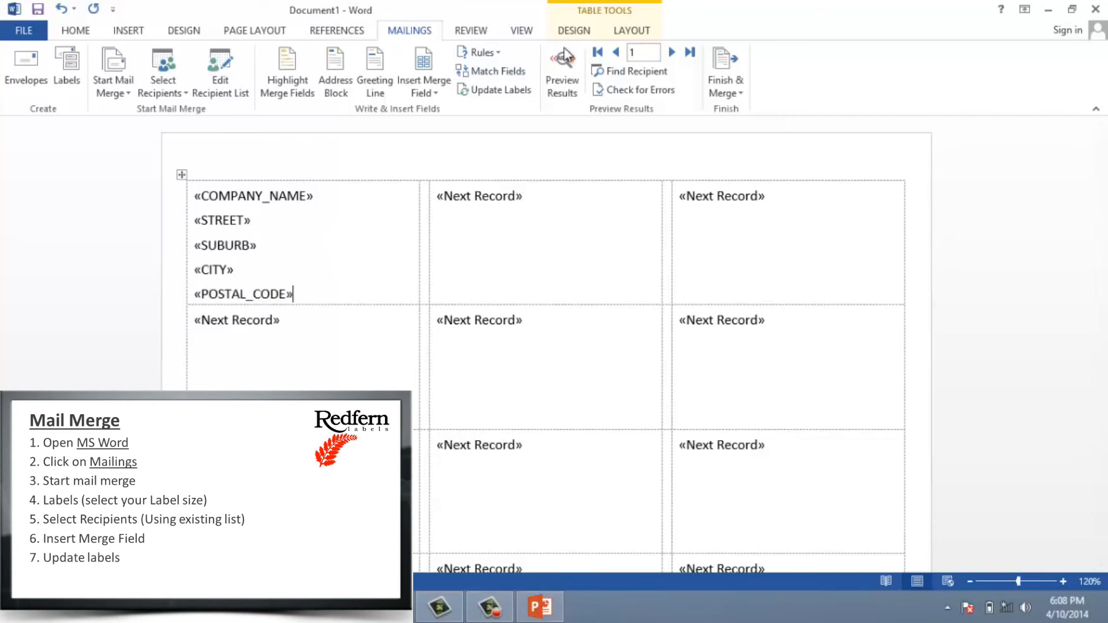
mouse_move(501, 90)
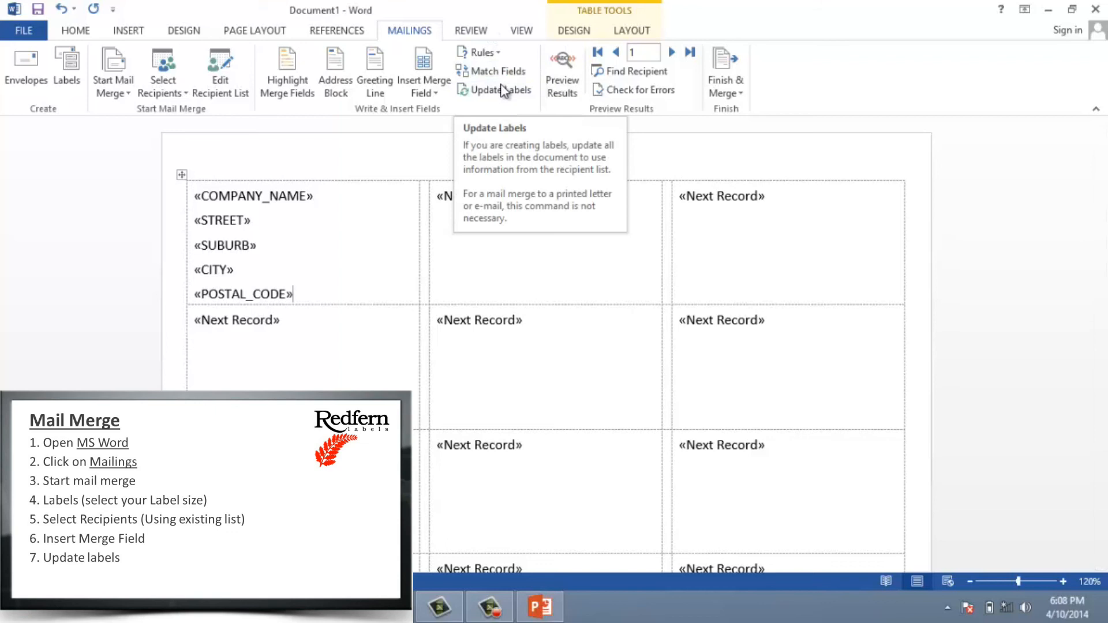
Update all labels, merge all records into a new document, and go to File to print
click(495, 90)
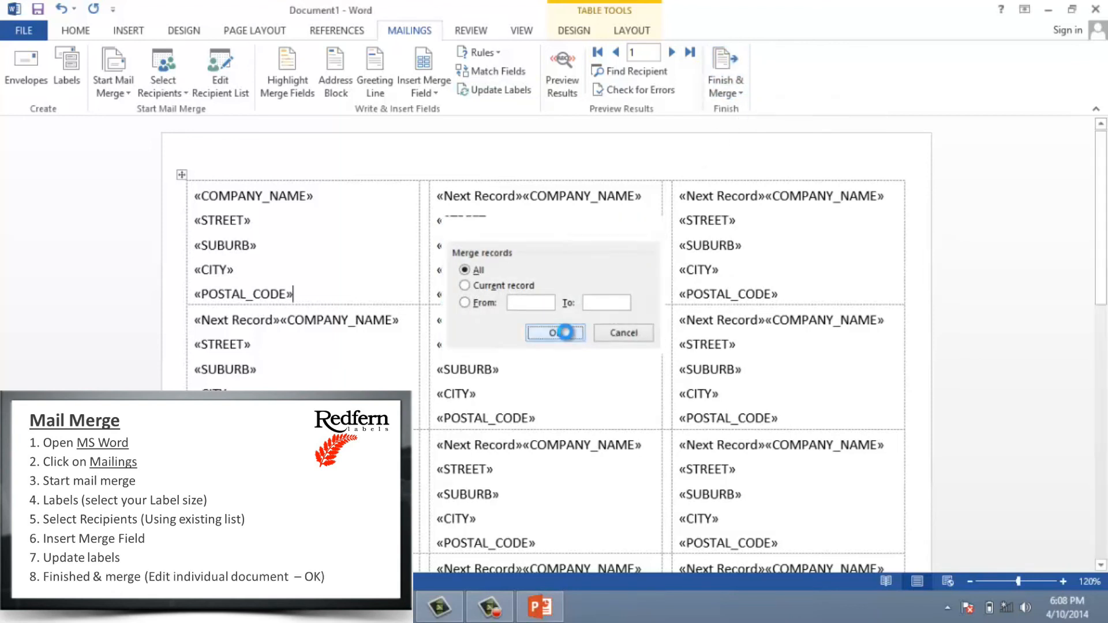
click(555, 332)
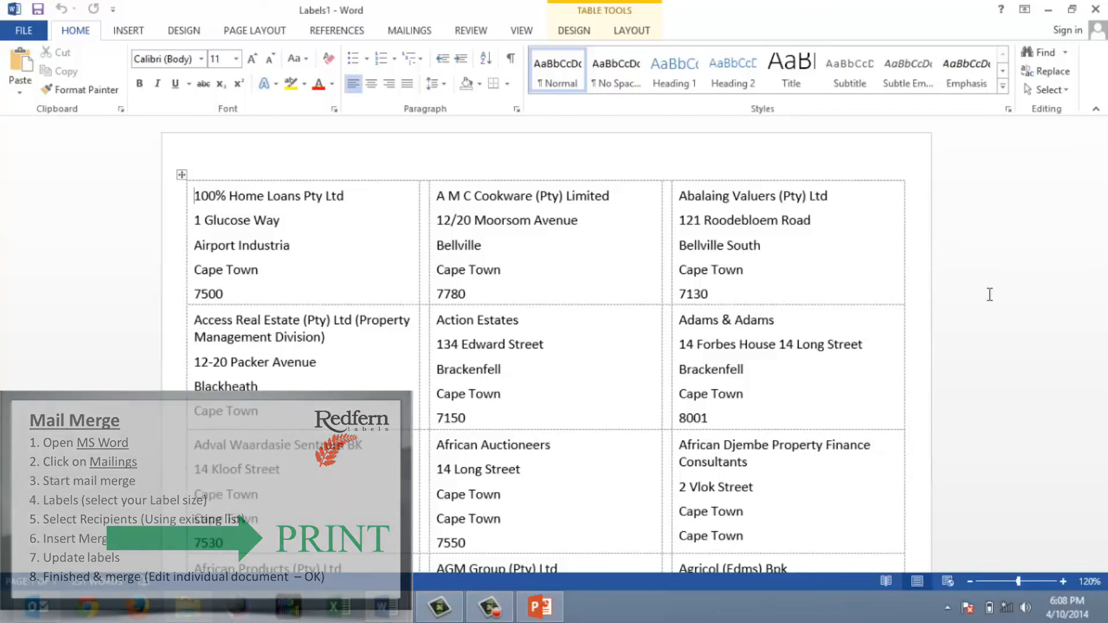
click(23, 30)
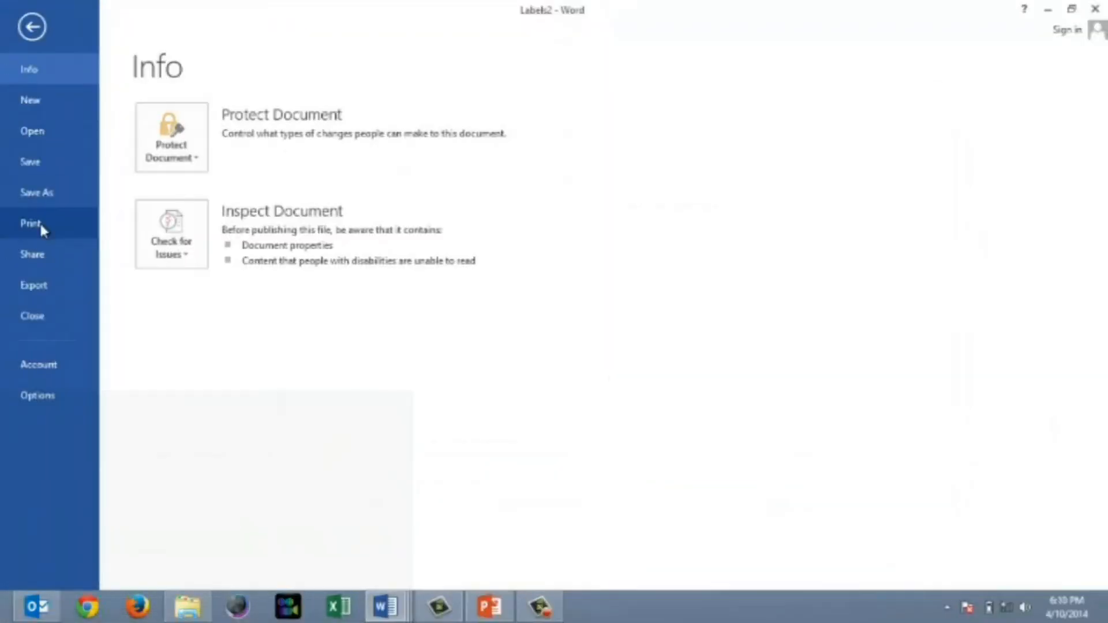